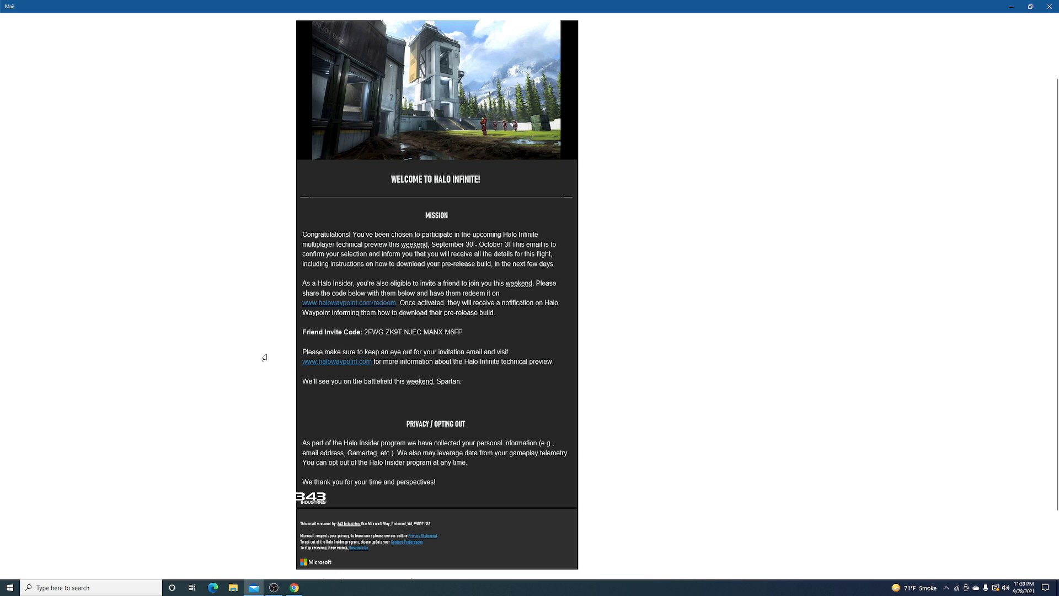
{"action": "mouse_move", "coordinate": [237, 356]}
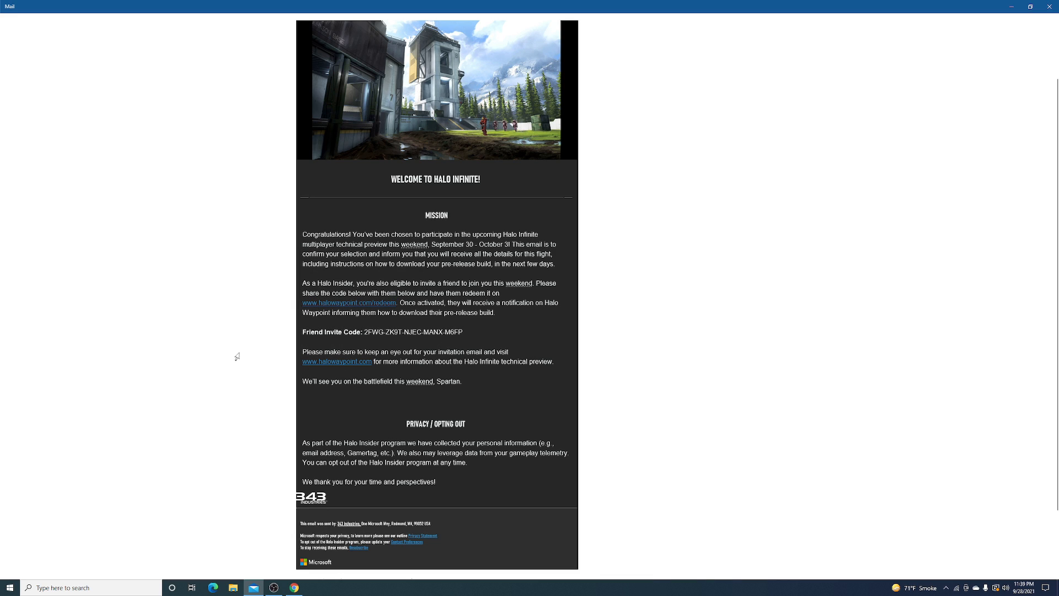